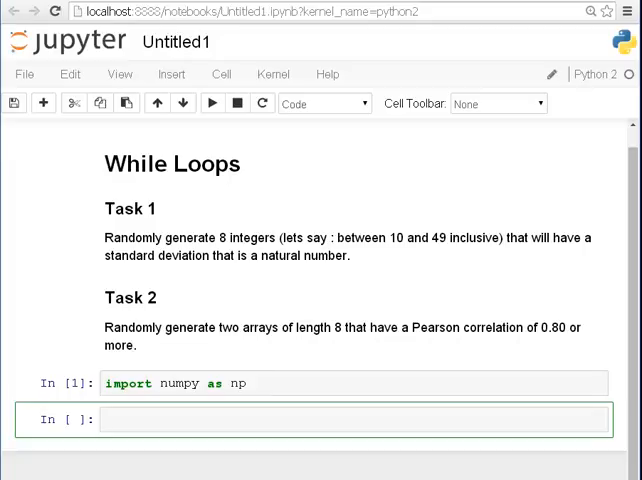
# Step: Enter np.random.randint(10,50,8) in a cell and run it to get eight random integers
pyautogui.write('np.ra')
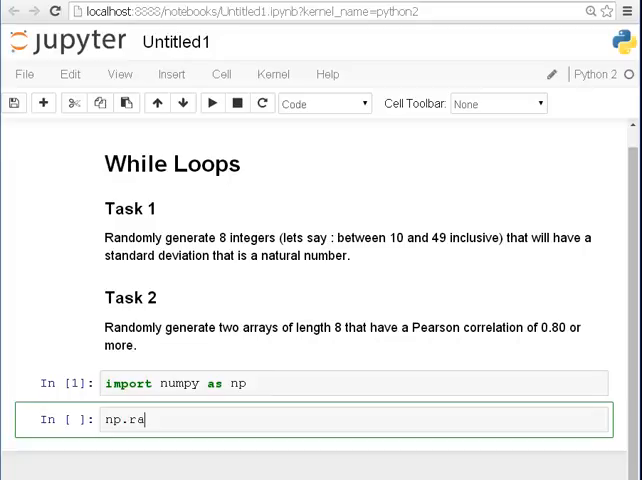
pyautogui.write('ndom.rant')
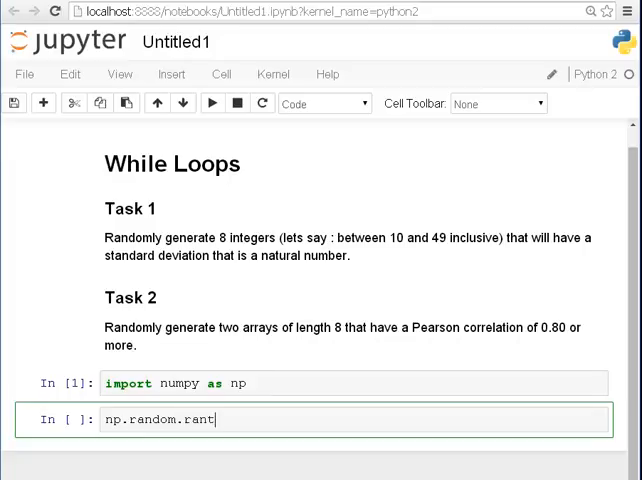
pyautogui.write('d')
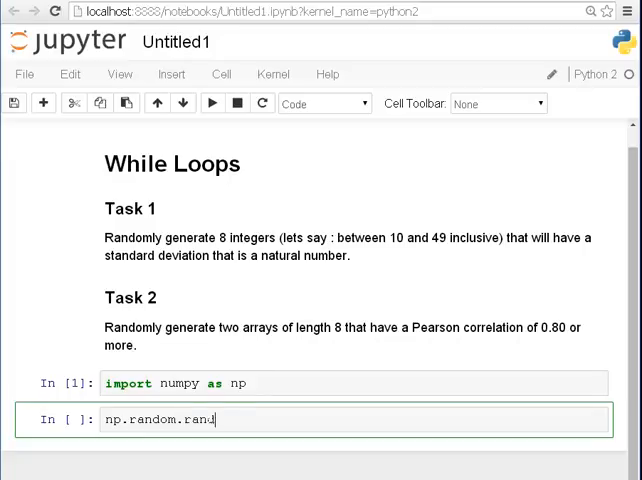
pyautogui.write('int()')
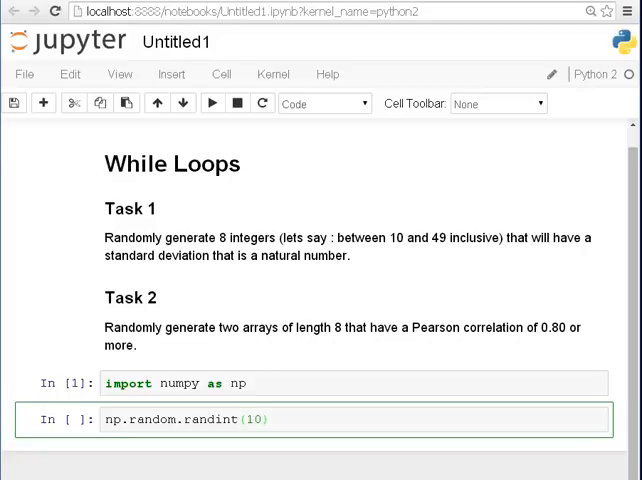
pyautogui.write(',50')
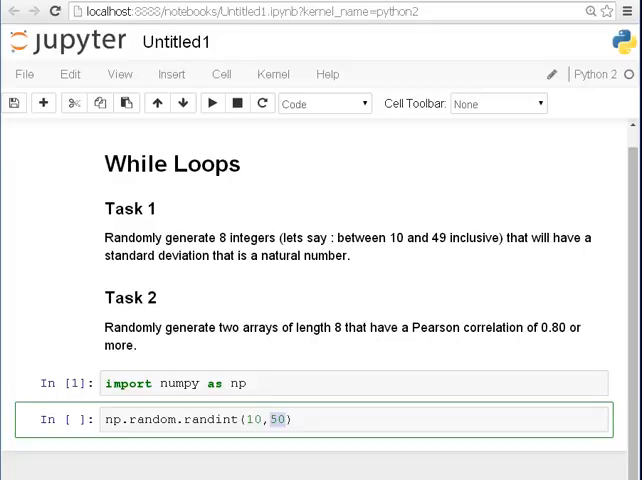
pyautogui.write(',')
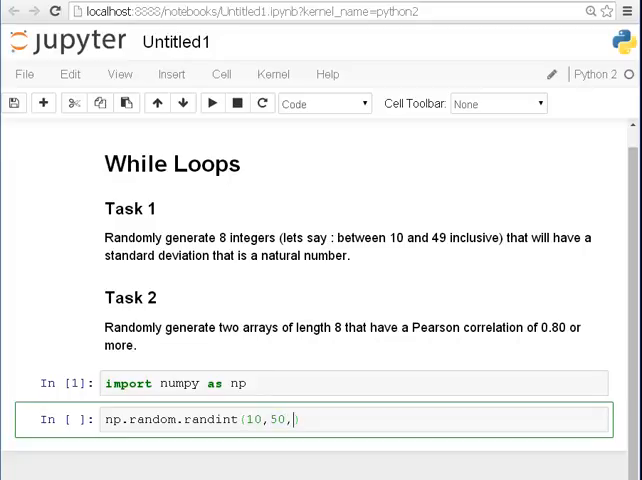
pyautogui.write('8')
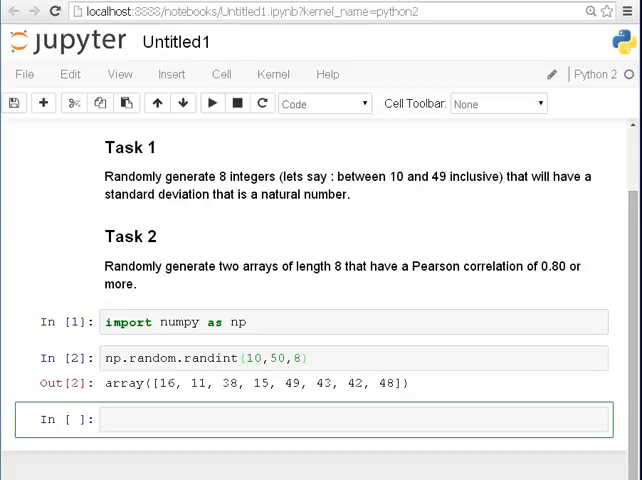
pyautogui.press('ctrl+s')
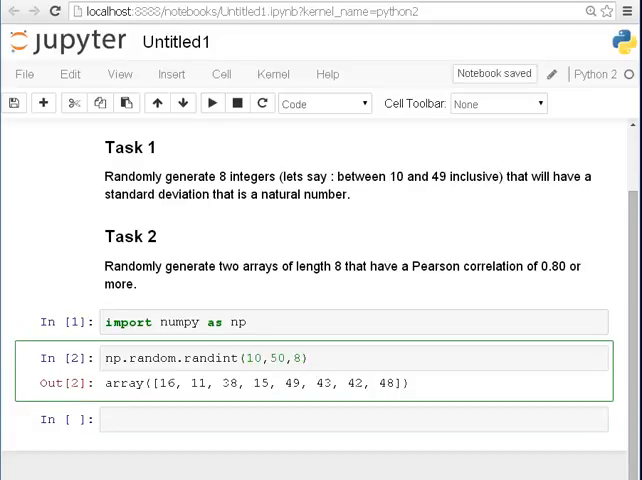
# Step: Store the array as x and run np.std(x), returning 13.141061600951424
pyautogui.write('x =')
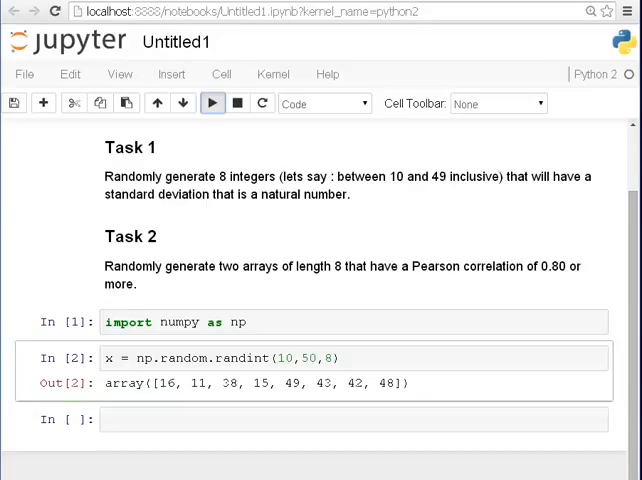
pyautogui.click(210, 103)
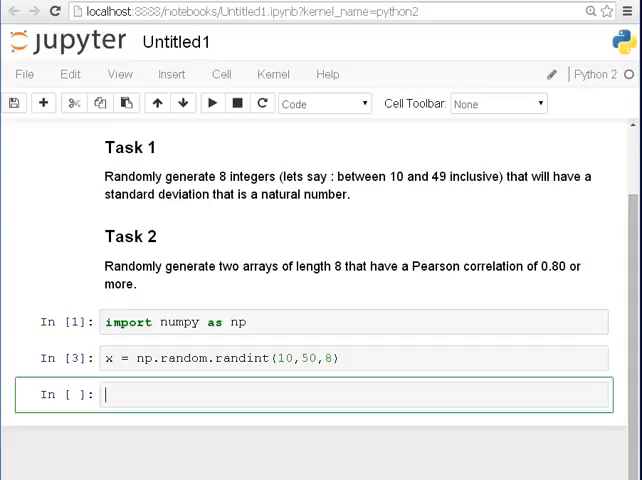
pyautogui.write('np')
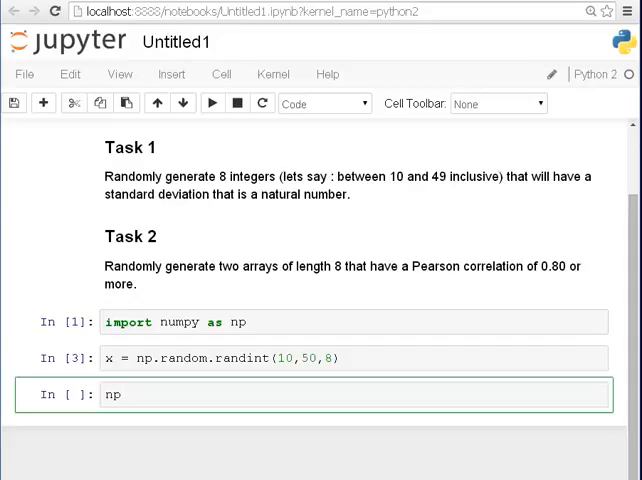
pyautogui.write('.std(')
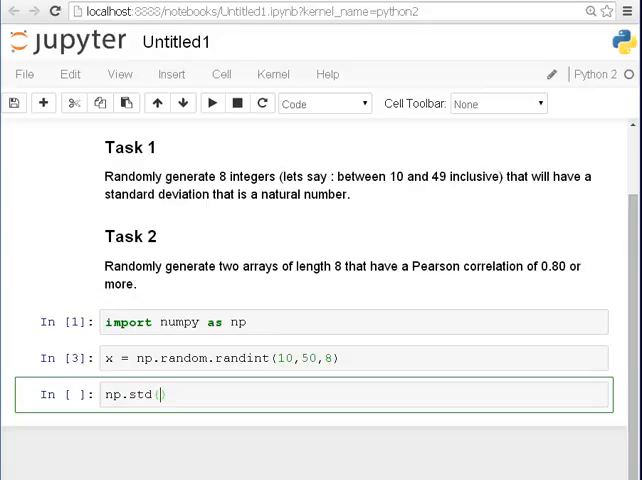
pyautogui.write('x')
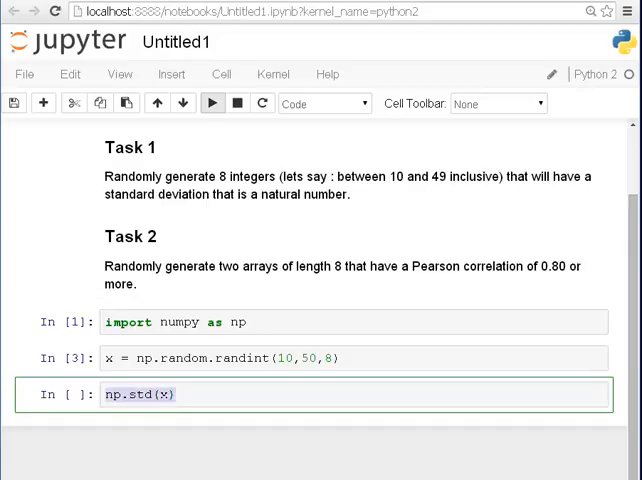
pyautogui.click(211, 103)
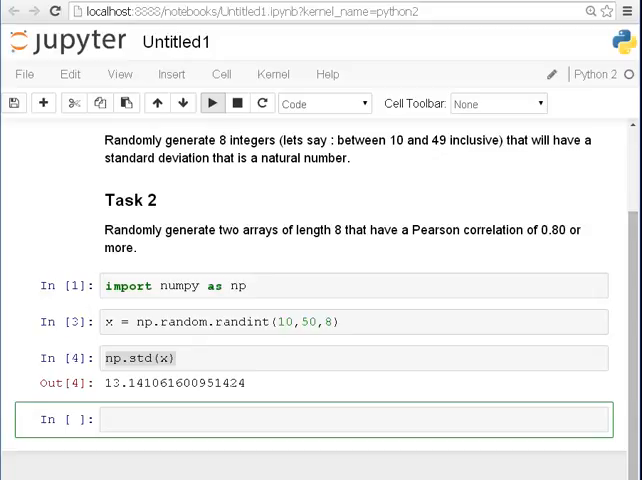
pyautogui.write('f')
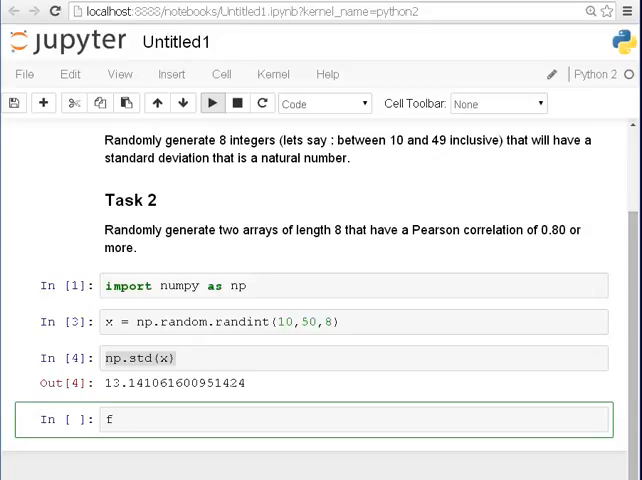
# Step: Wrap the standard deviation as np.floor( np.std(x) ) and rerun it, giving 13.0
pyautogui.press('BackSpace')
pyautogui.write('np.floor( ')
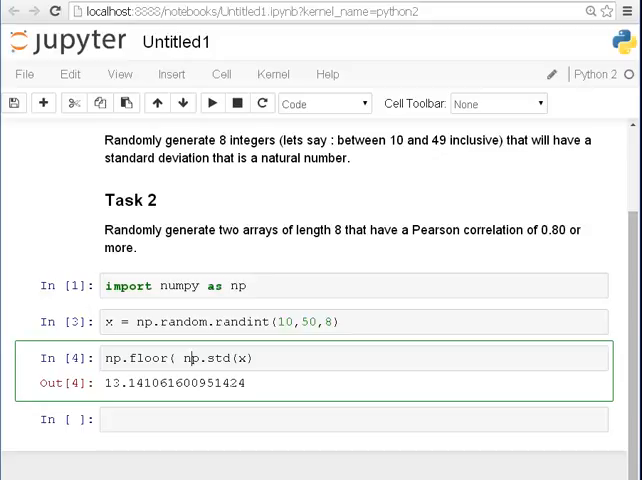
pyautogui.write(')')
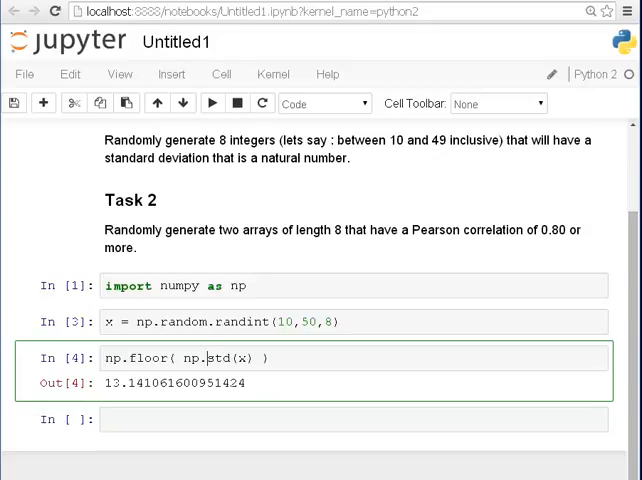
pyautogui.tripleClick(185, 358)
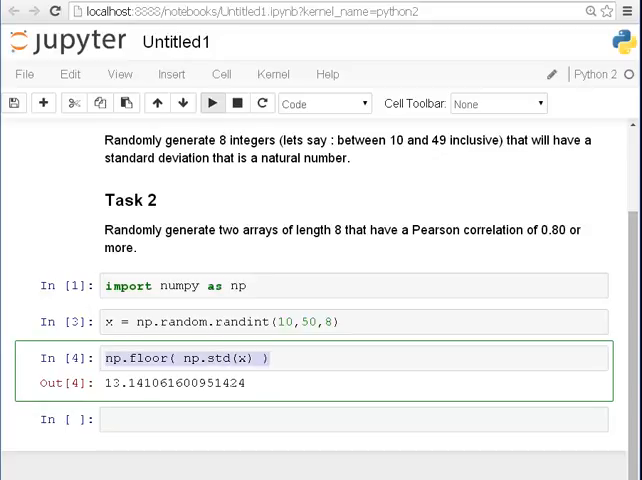
pyautogui.click(211, 103)
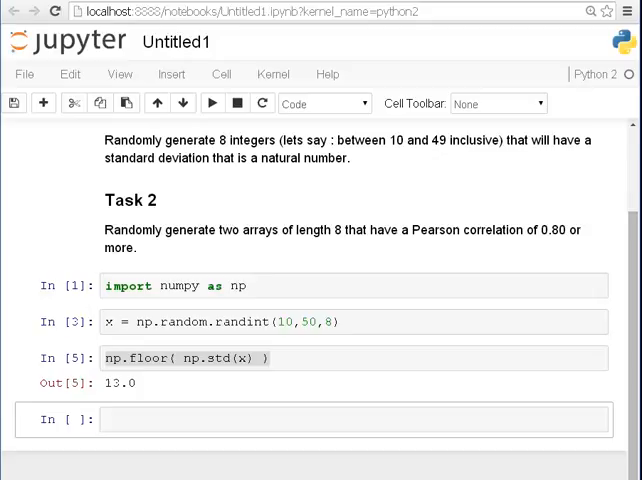
pyautogui.click(350, 420)
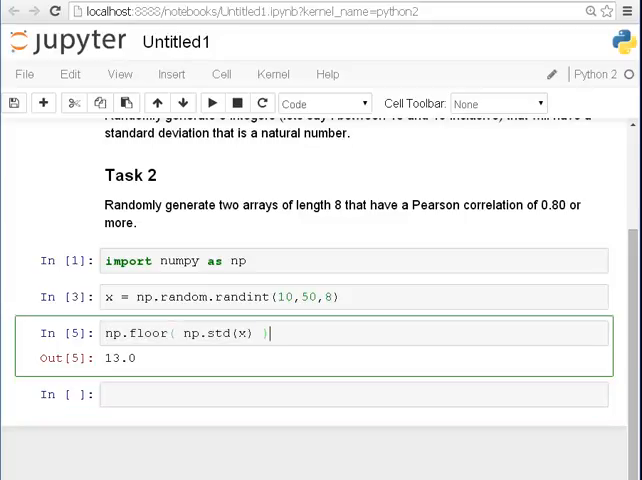
# Step: Reuse the floor expression to build np.std(x) != np.floor(np.std(x)) and run it
pyautogui.tripleClick(185, 333)
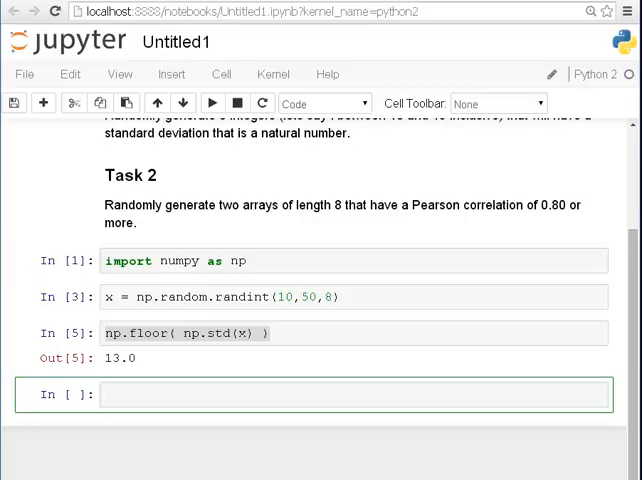
pyautogui.write('np.floor( np.std(x) )')
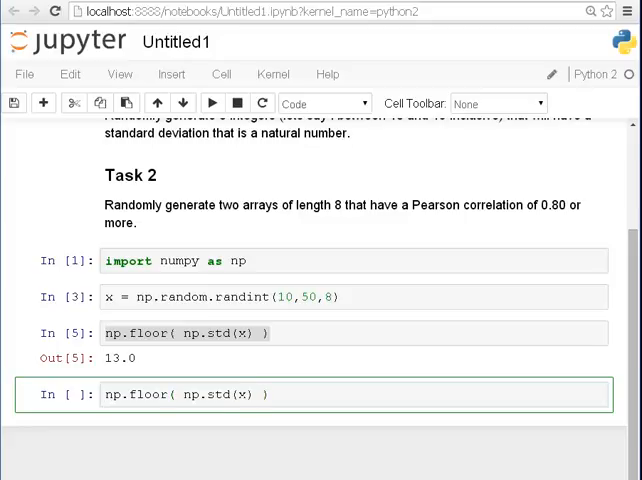
pyautogui.write('np.std(x) =')
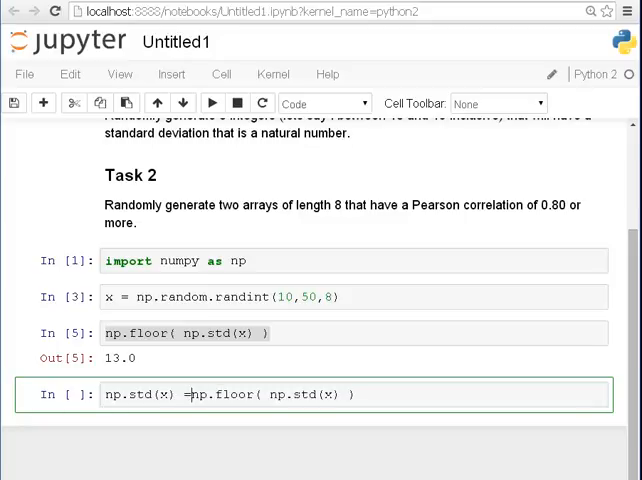
pyautogui.write('=')
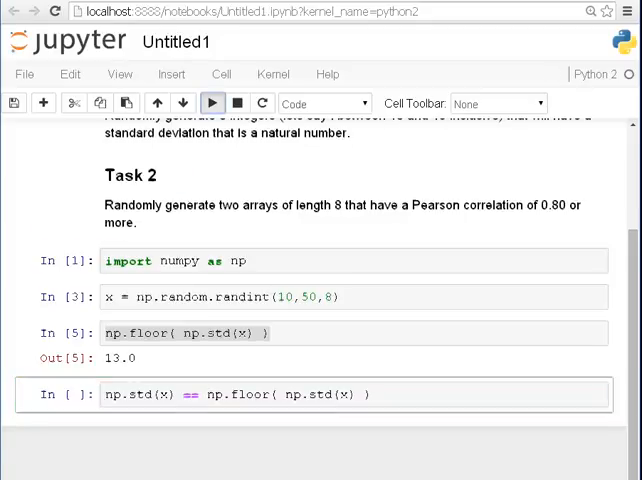
pyautogui.click(211, 103)
pyautogui.write('!')
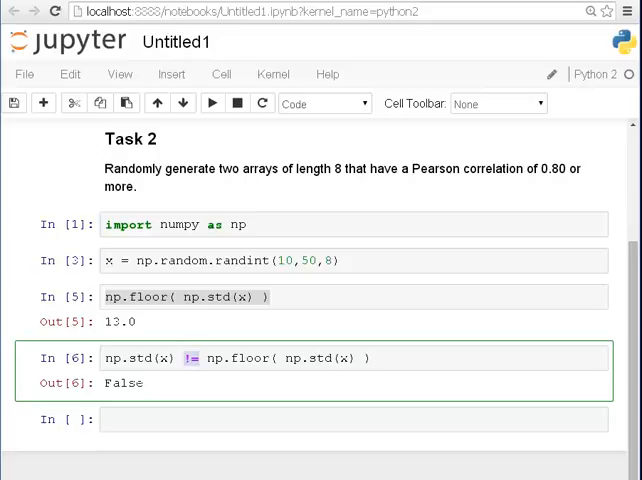
# Step: Save the notebook and rerun the comparison, which outputs True
pyautogui.press('ctrl+s')
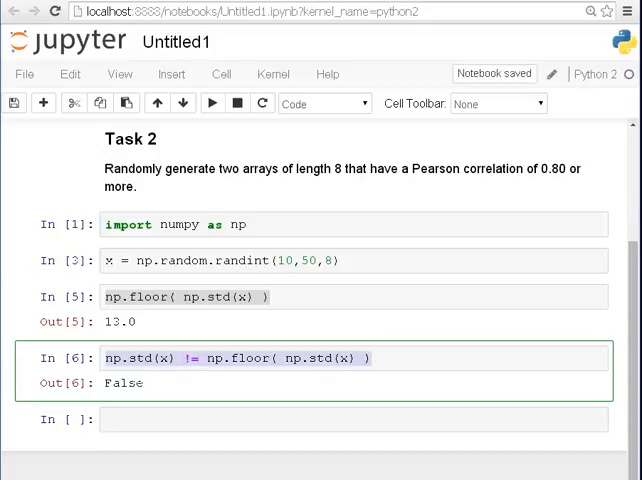
pyautogui.click(212, 103)
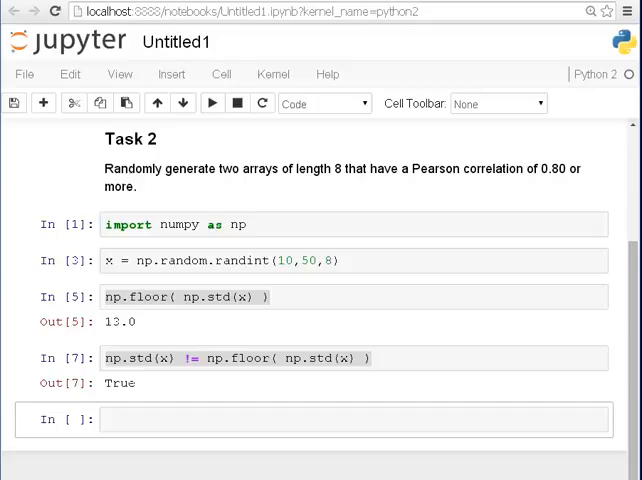
pyautogui.click(350, 419)
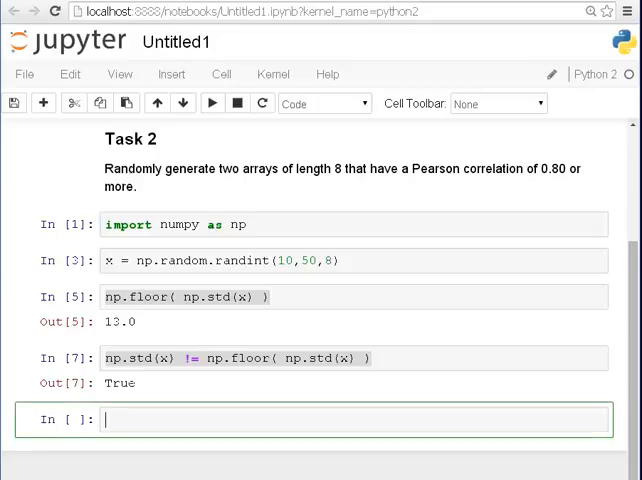
# Step: Write a while loop on np.std(x) != np.floor(np.std(x)) regenerating x = np.random.randint(10,50,8), then display x
pyautogui.write('while (')
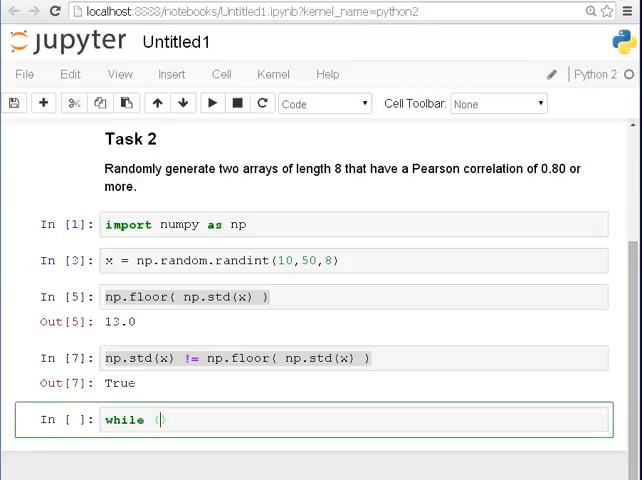
pyautogui.write('( np.floor( np.std(x) )) :')
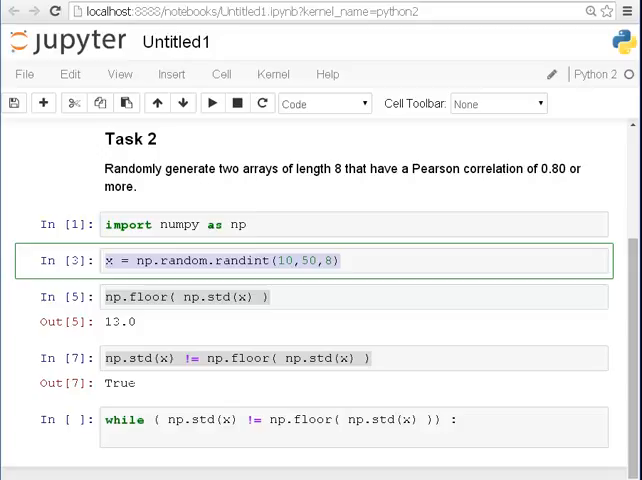
pyautogui.click(300, 419)
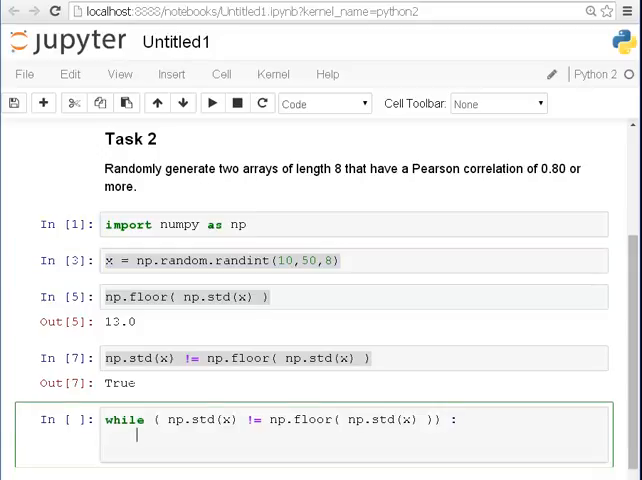
pyautogui.write('x = np.random.randint(10,50,8)')
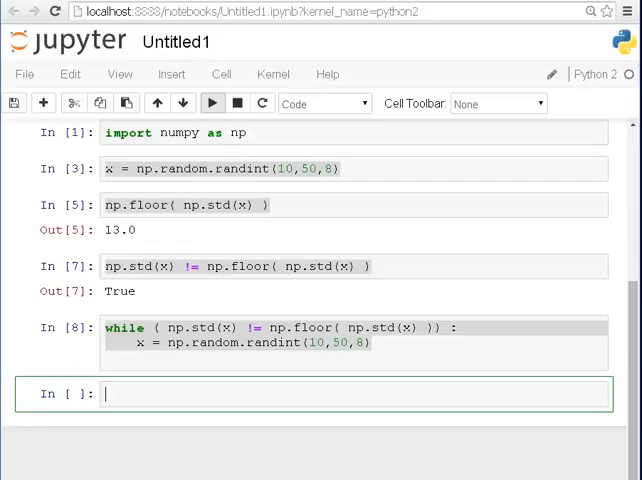
pyautogui.write('x')
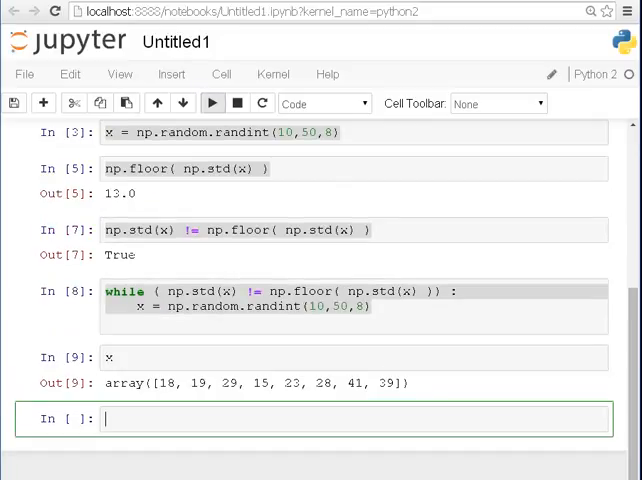
# Step: Run np.std(x) on the new array, confirming 9.0, and copy the loop's randint line
pyautogui.write('np.std(x')
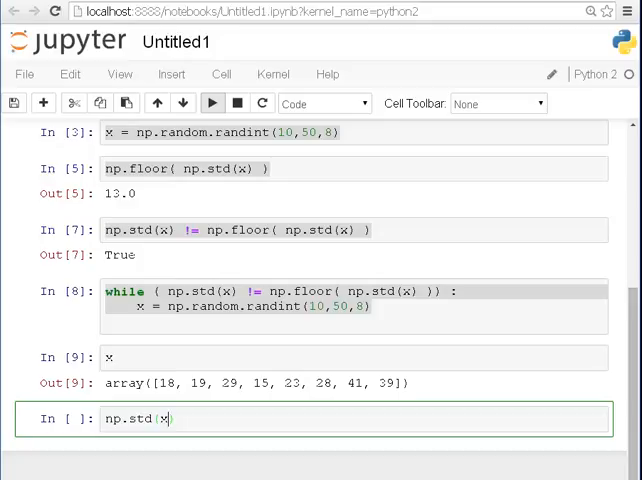
pyautogui.click(211, 103)
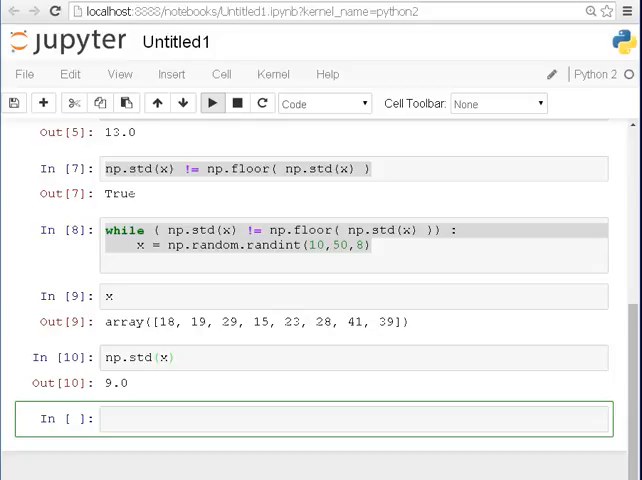
pyautogui.click(300, 419)
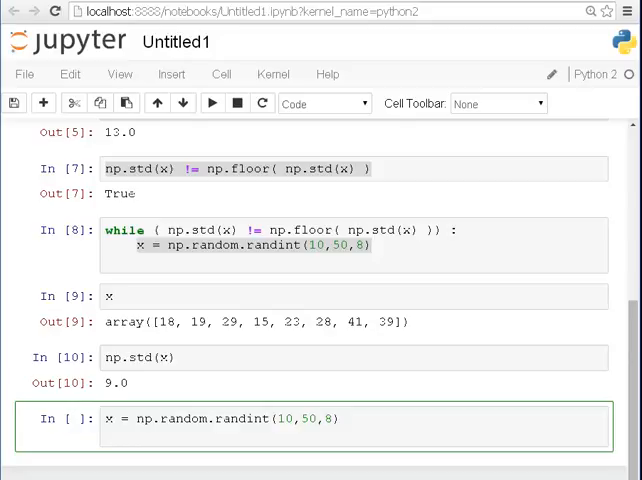
# Step: Add a matching y = np.random.randint(10,50,8) line beside x and run the cell
pyautogui.write('y')
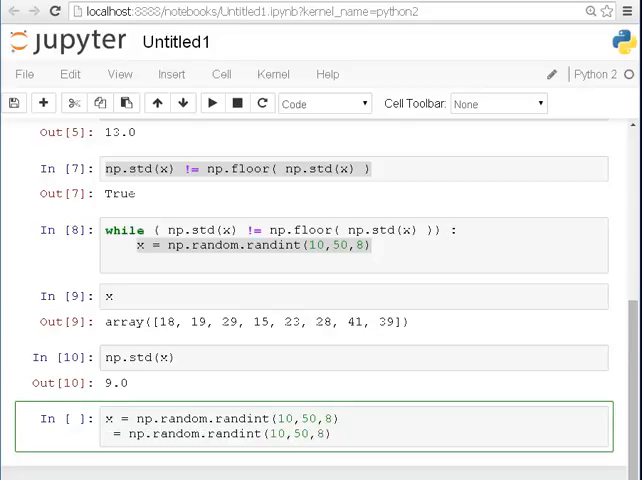
pyautogui.write('y')
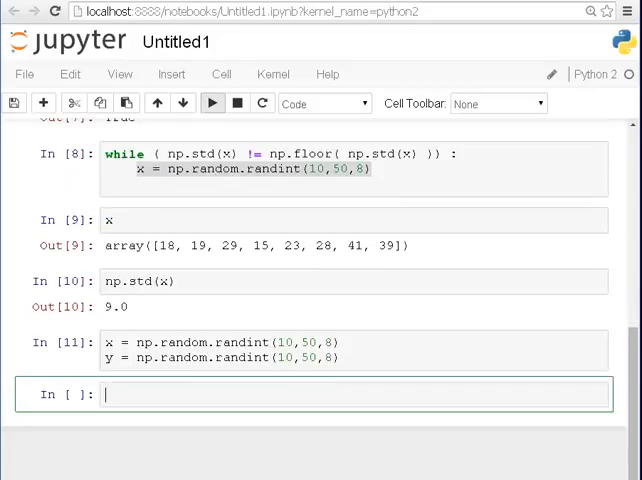
# Step: Run np.corrcoef(x,y), returning a 2×2 matrix with off-diagonal 0.27388976
pyautogui.write('np.co')
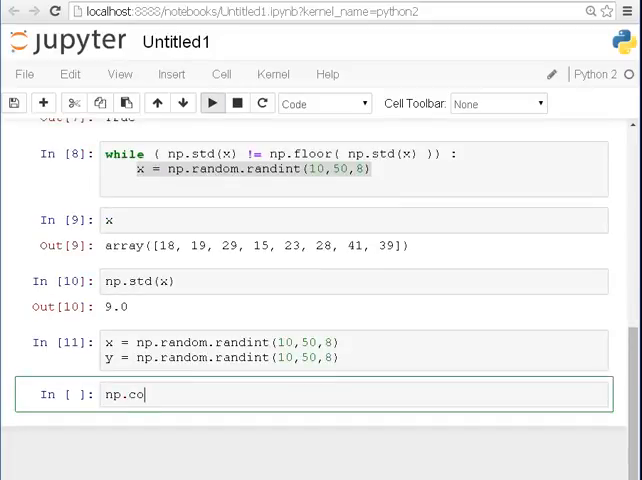
pyautogui.write('rrcoef')
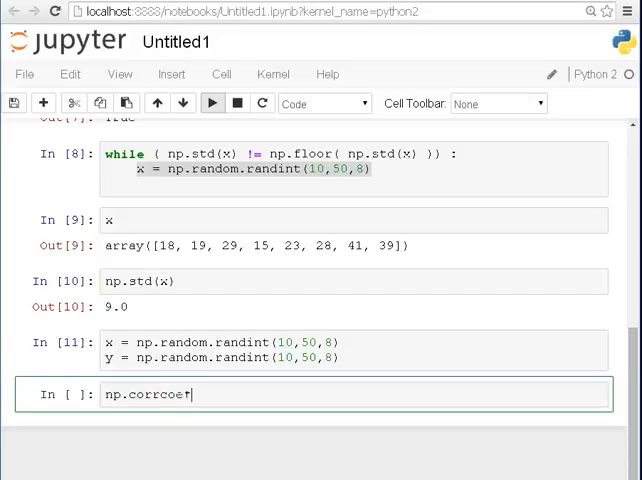
pyautogui.write('(x')
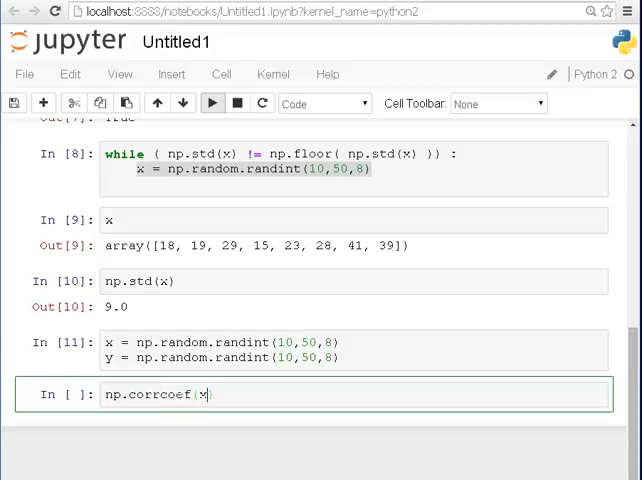
pyautogui.write(',y)')
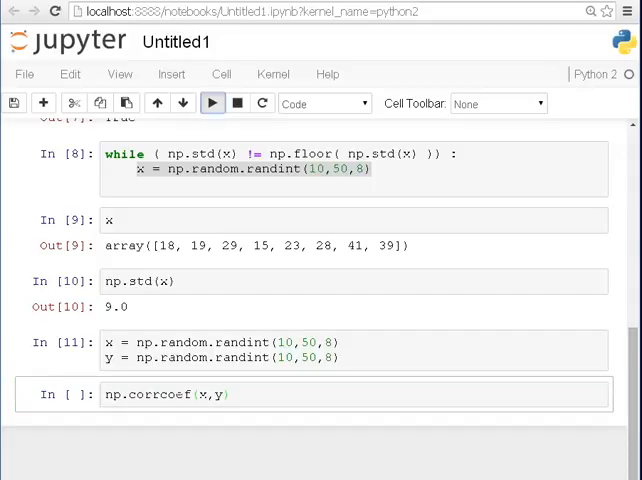
pyautogui.click(211, 103)
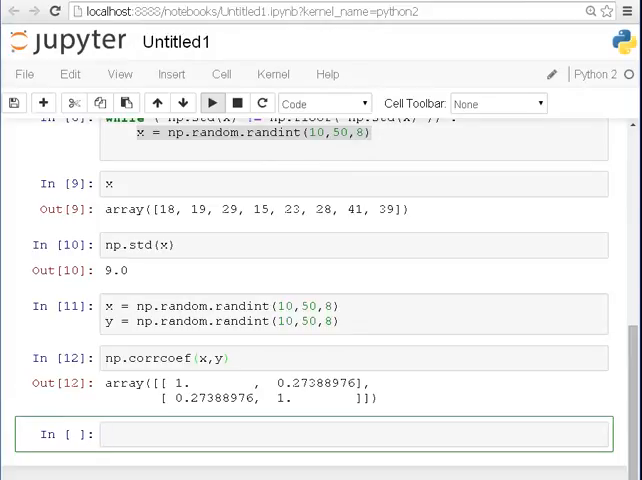
pyautogui.click(105, 434)
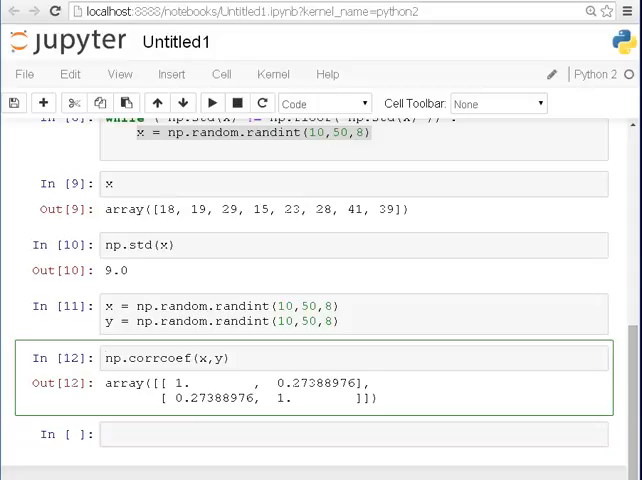
# Step: Index the corrcoef result with [0,1] to return the single coefficient 0.27388976476946897
pyautogui.doubleClick(318, 382)
pyautogui.write('[')
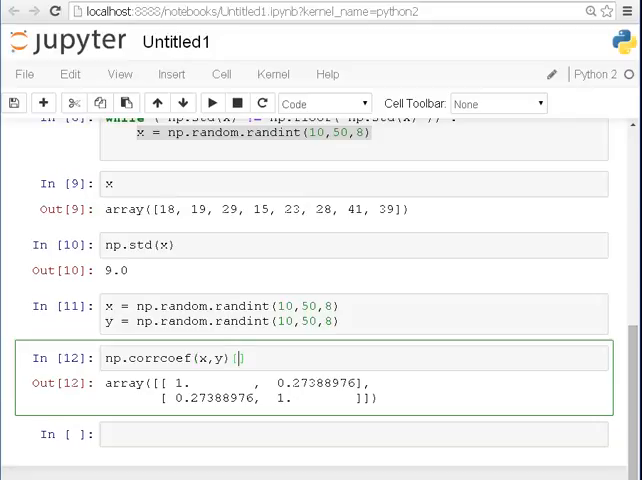
pyautogui.write('0,')
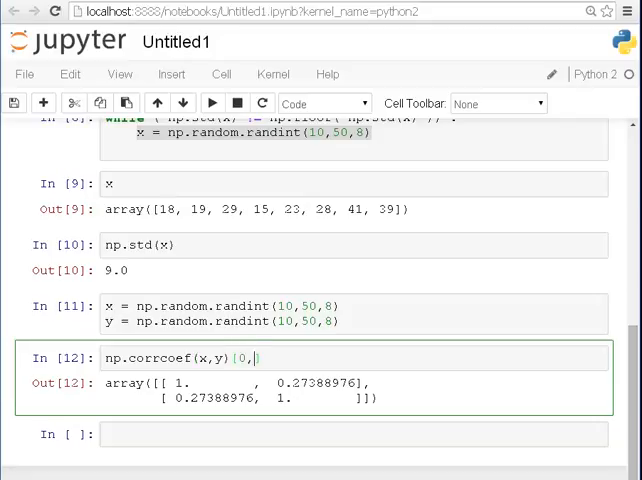
pyautogui.write('1')
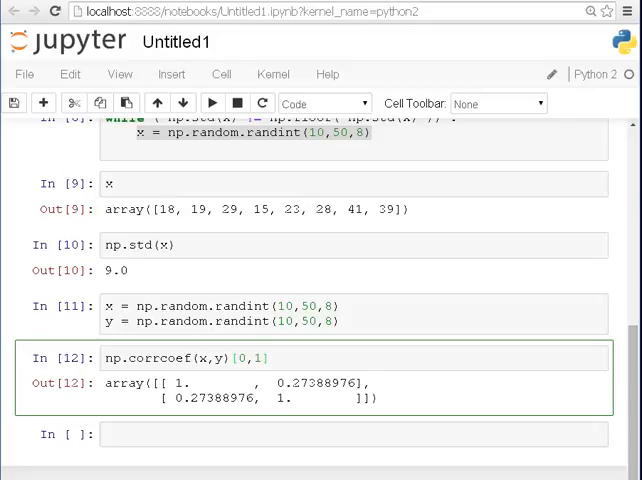
pyautogui.moveTo(212, 103)
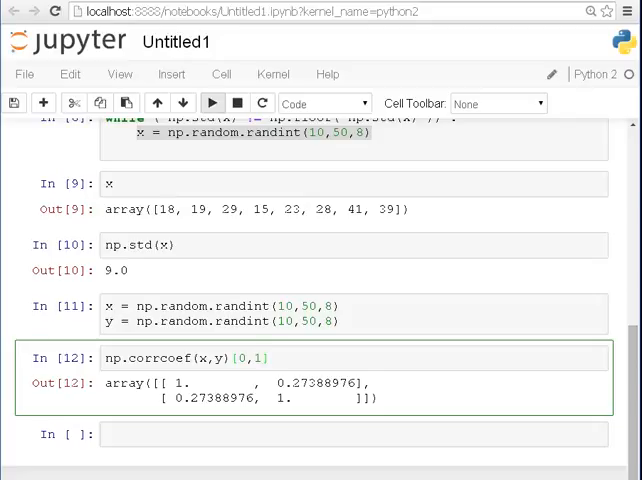
pyautogui.click(211, 103)
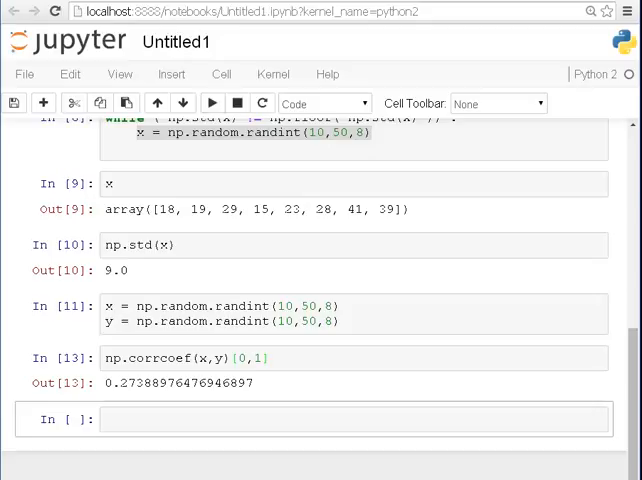
# Step: Test whether the x–y correlation coefficient is greater than 0.8
pyautogui.click(200, 358)
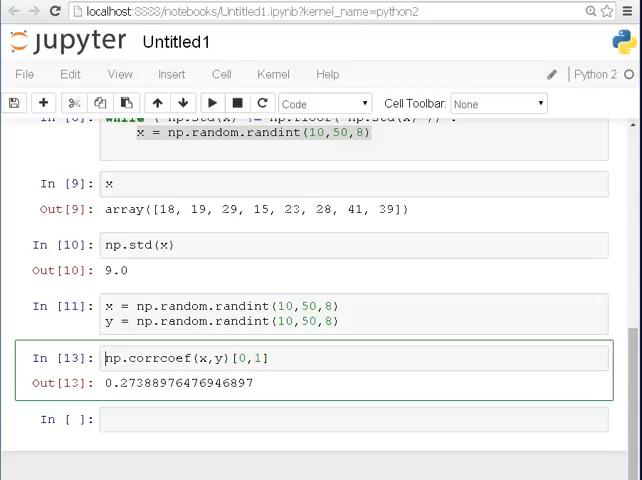
pyautogui.write('>')
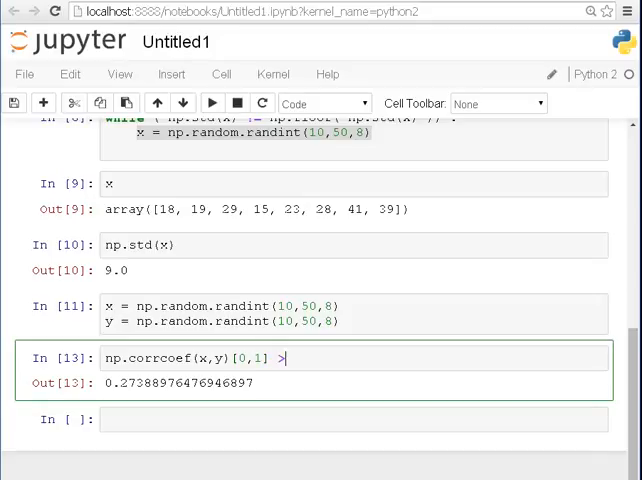
pyautogui.write('0.8')
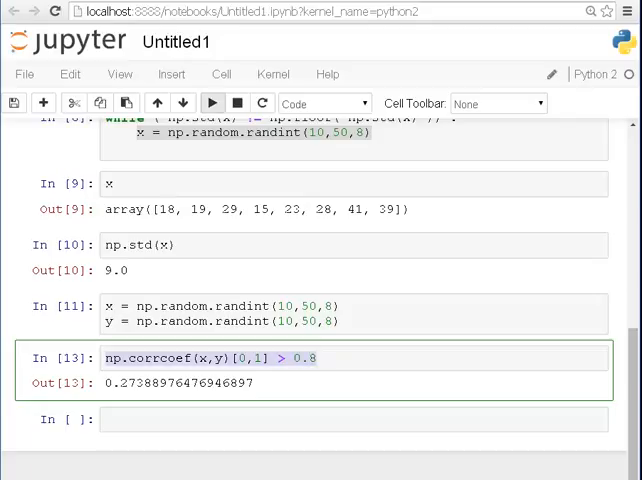
pyautogui.click(211, 103)
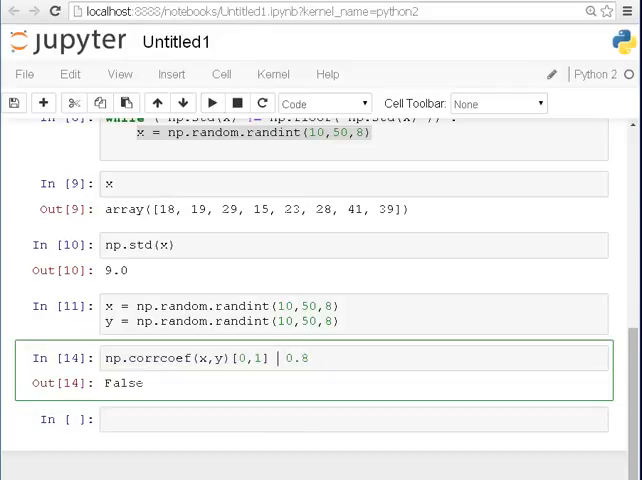
# Step: Change the comparison to < 0.8, which evaluates to True
pyautogui.write('<')
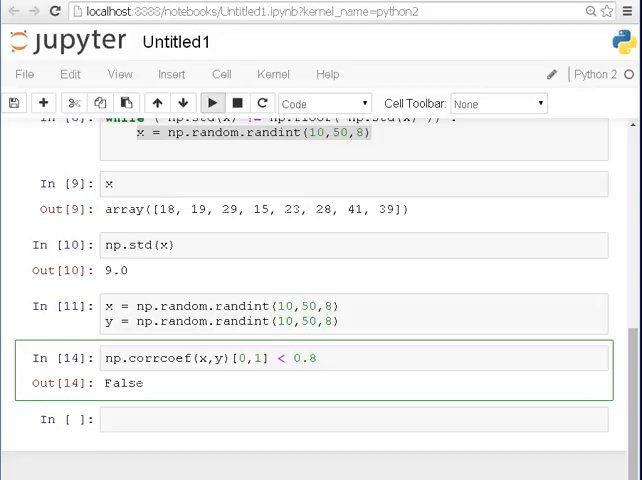
pyautogui.click(211, 103)
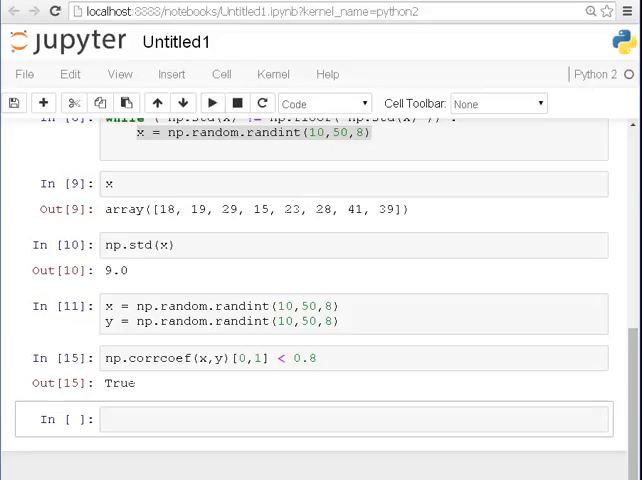
pyautogui.click(210, 358)
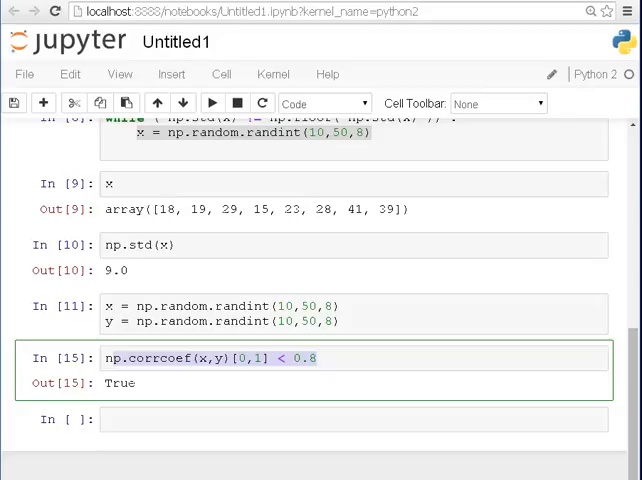
# Step: Write the loop header while( np.corrcoef(x,y)[0,1] < 0.8 ) in the empty cell
pyautogui.click(300, 419)
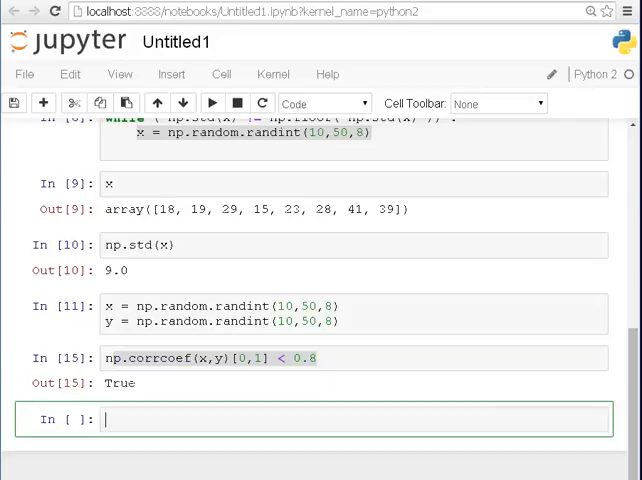
pyautogui.write('while ()')
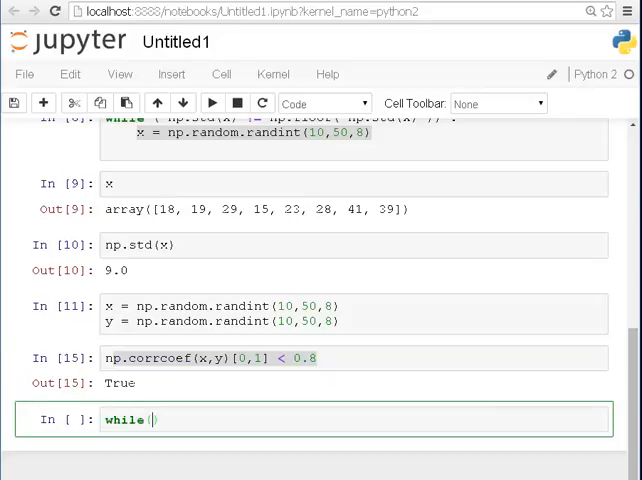
pyautogui.write('n')
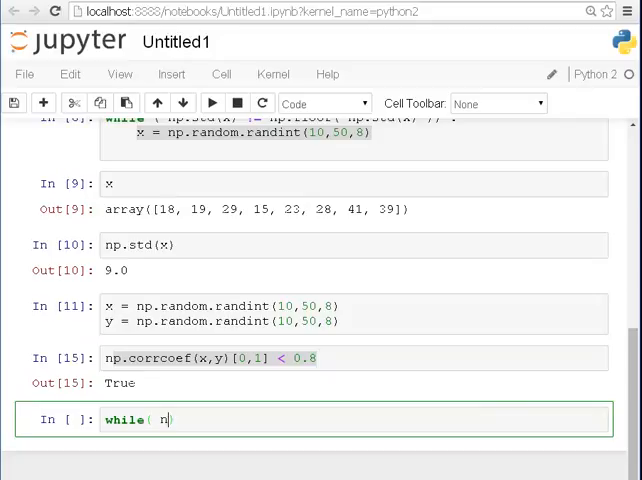
pyautogui.write('np.corrcoef(x,y)[0,1] < 0.8 ) :')
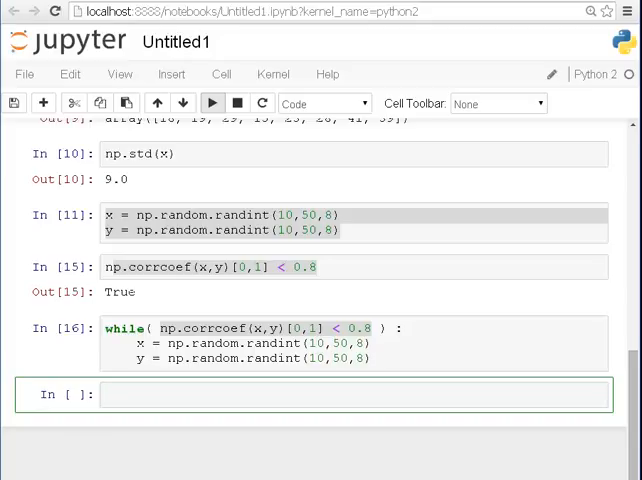
# Step: Enter np.corrcoef(x,y)[0,1] in the new cell to check the post-loop correlation
pyautogui.write('np.c')
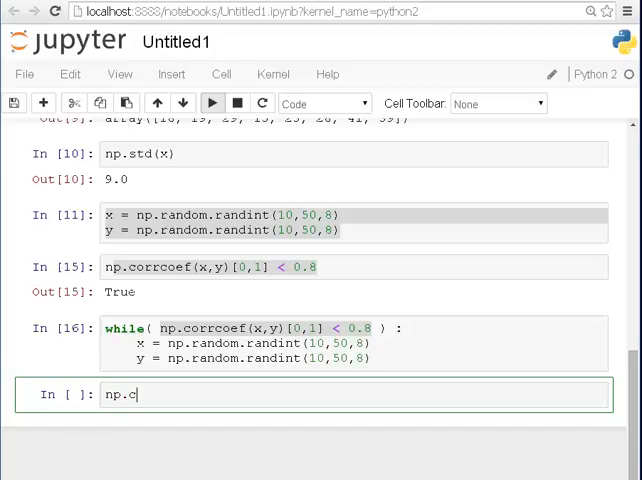
pyautogui.write('orrcoef')
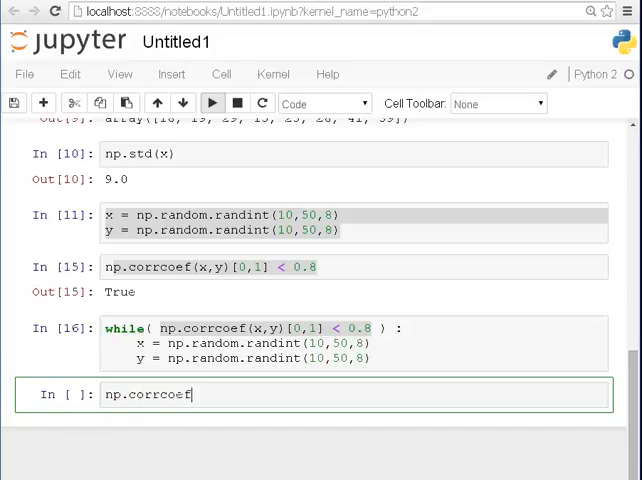
pyautogui.write('(x,y)')
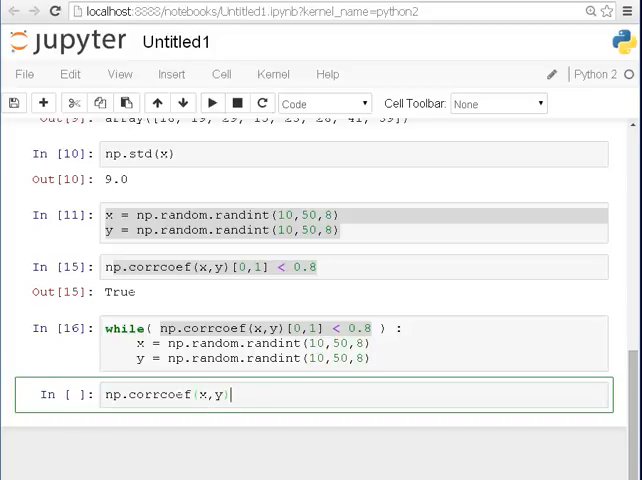
pyautogui.write('[0,')
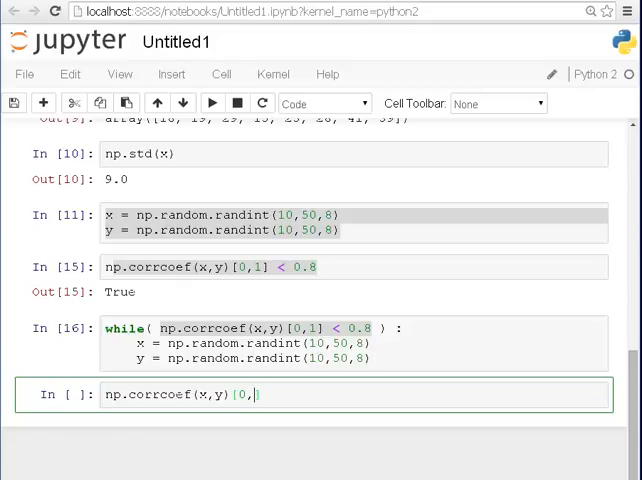
pyautogui.write('1]')
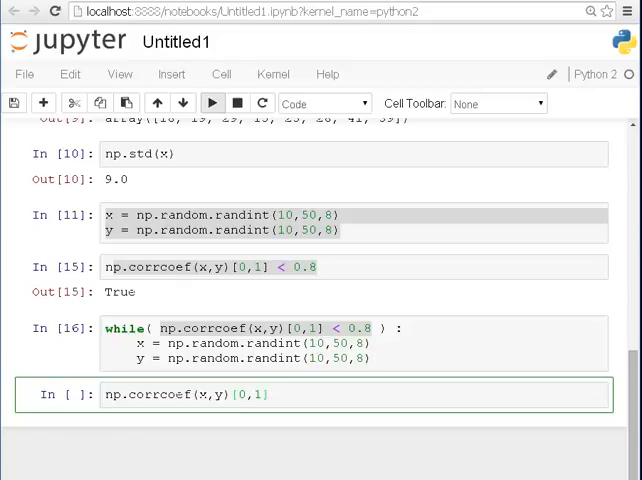